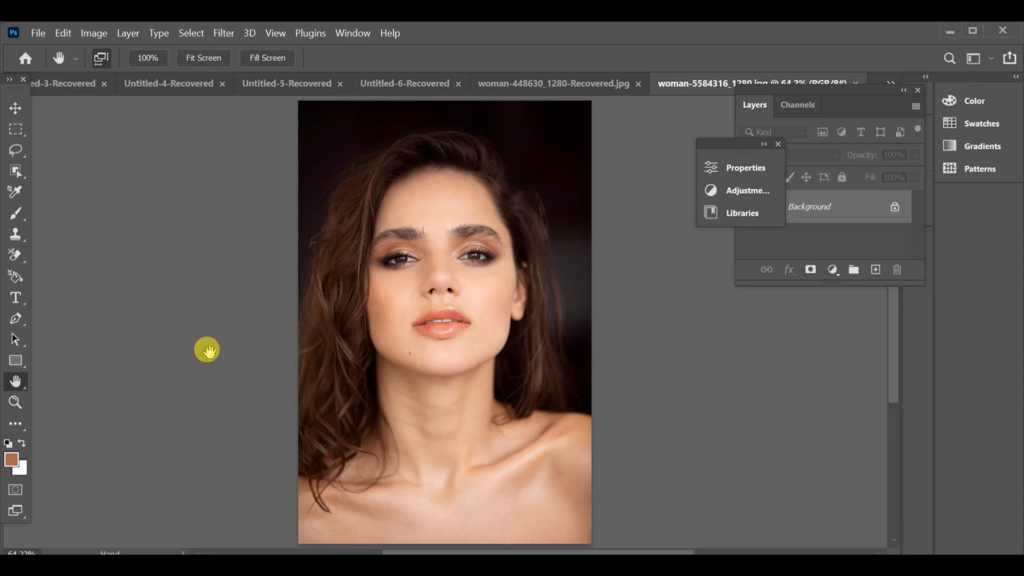
pyautogui.moveTo(210, 344)
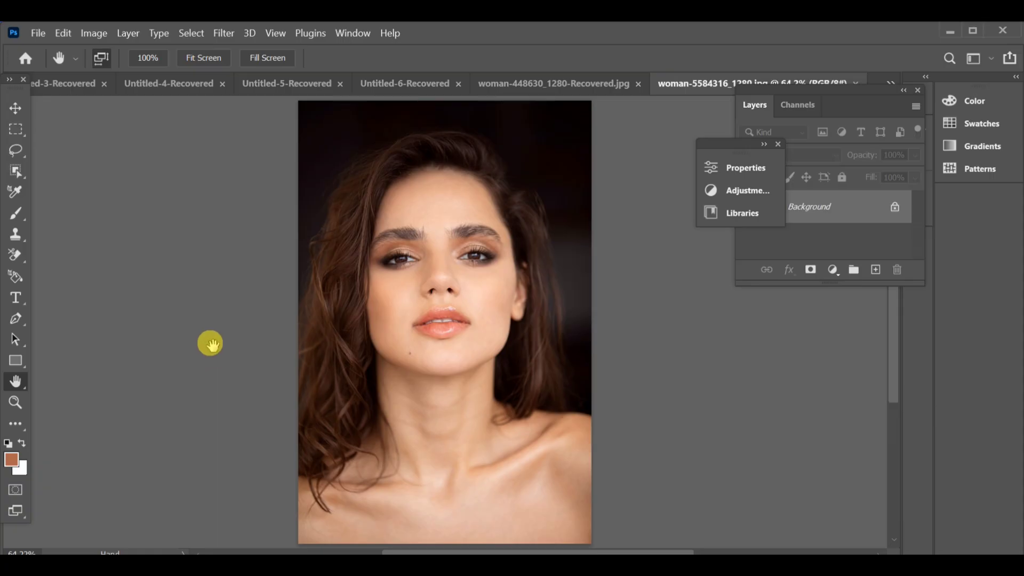
pyautogui.moveTo(213, 338)
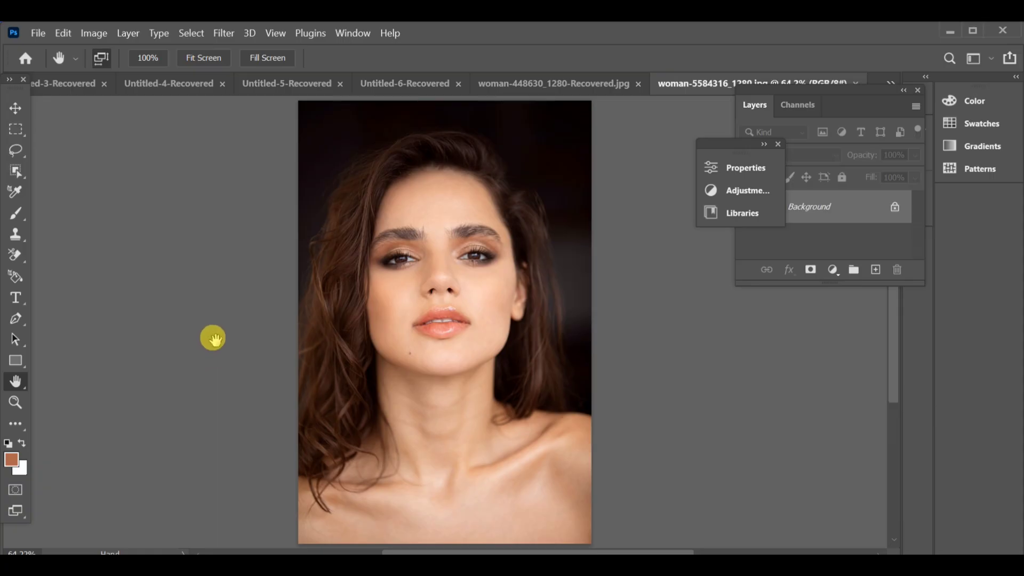
pyautogui.moveTo(213, 25)
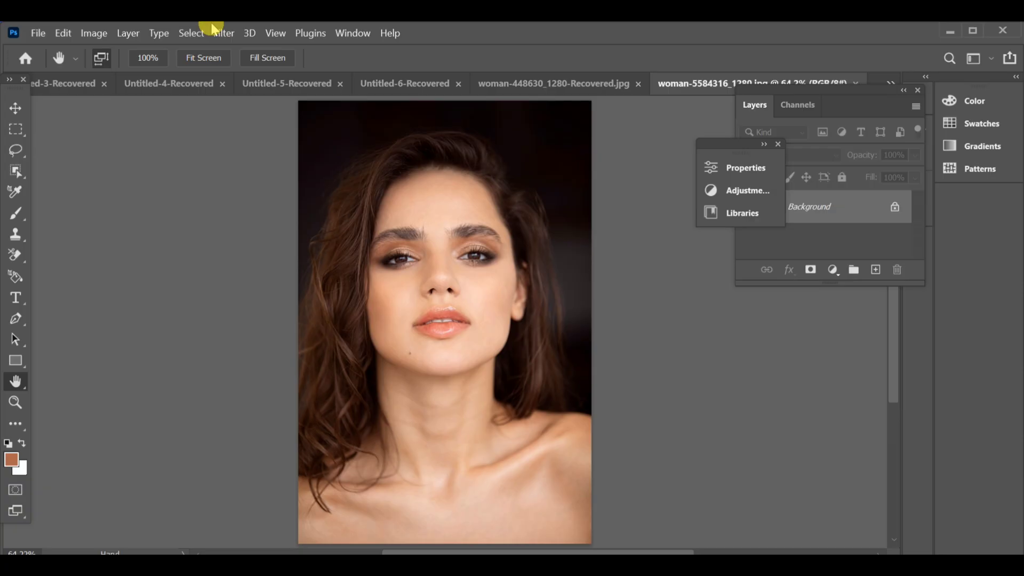
pyautogui.moveTo(275, 33)
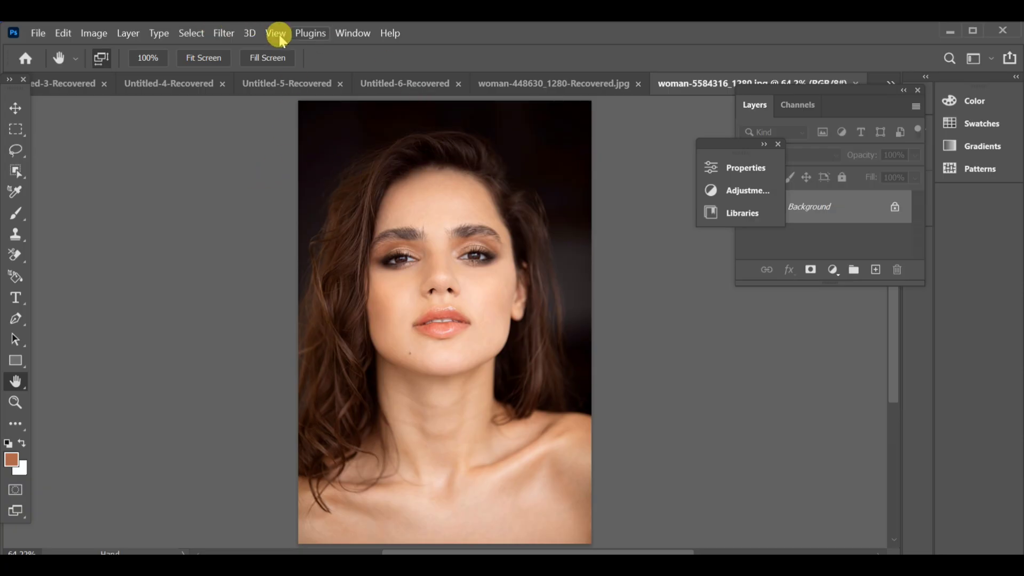
# - Bring up the Filter menu to reach Liquify for the portrait
pyautogui.click(222, 33)
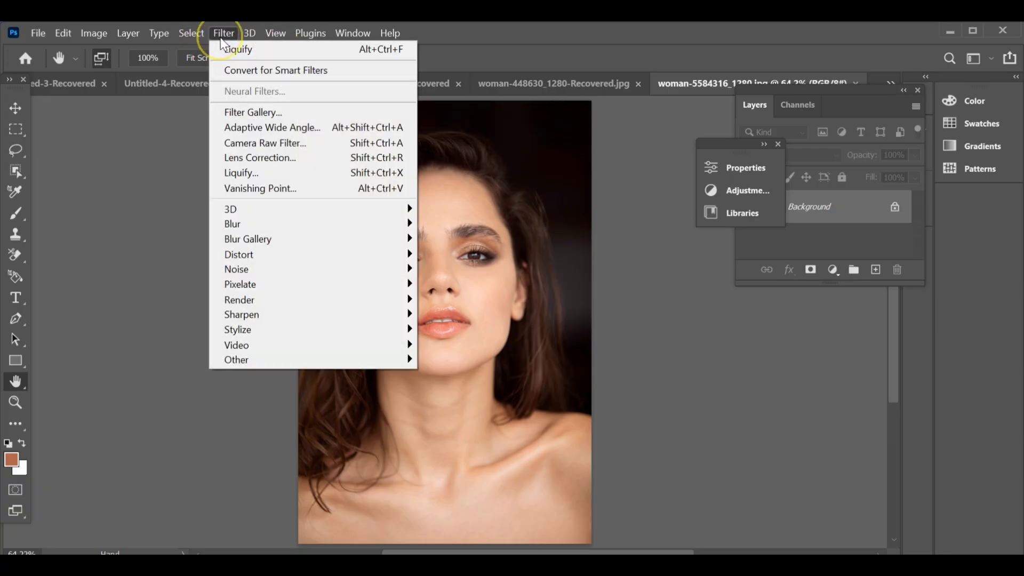
pyautogui.moveTo(241, 172)
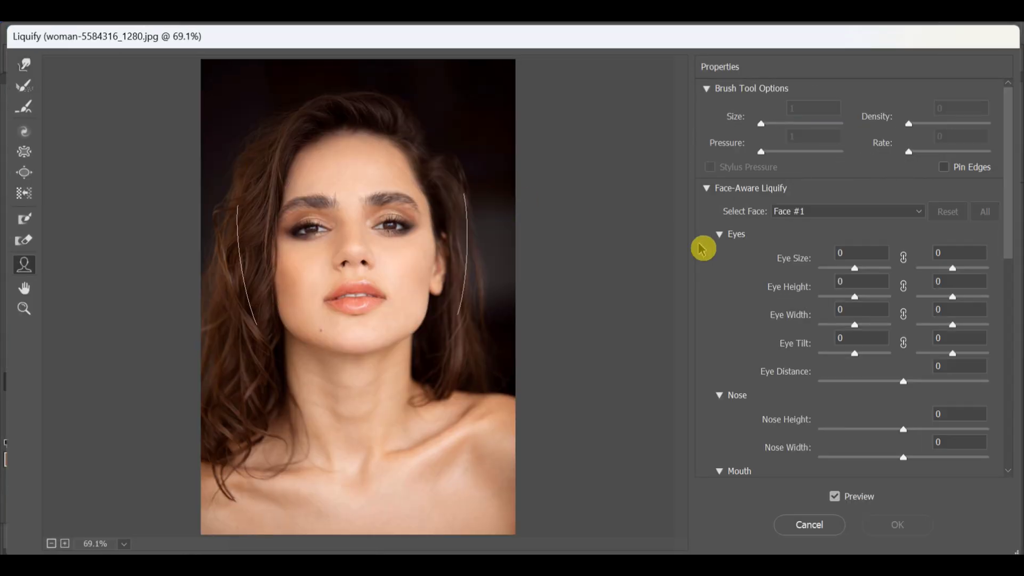
# - Enlarge the eyes with Eye Size about 54 on the left and 52 on the right
pyautogui.scroll(-3)
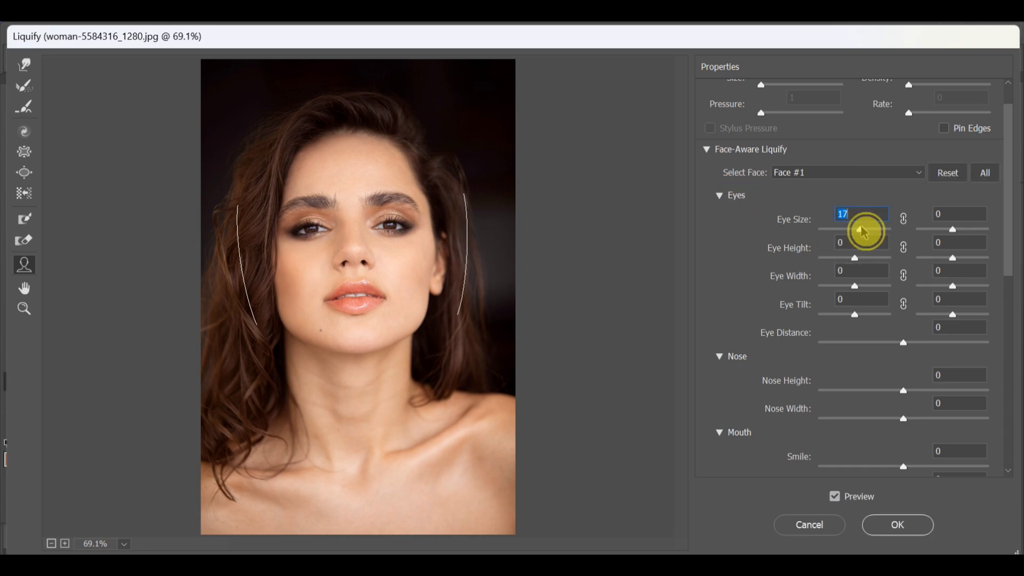
pyautogui.moveTo(853, 228); pyautogui.dragTo(871, 229)
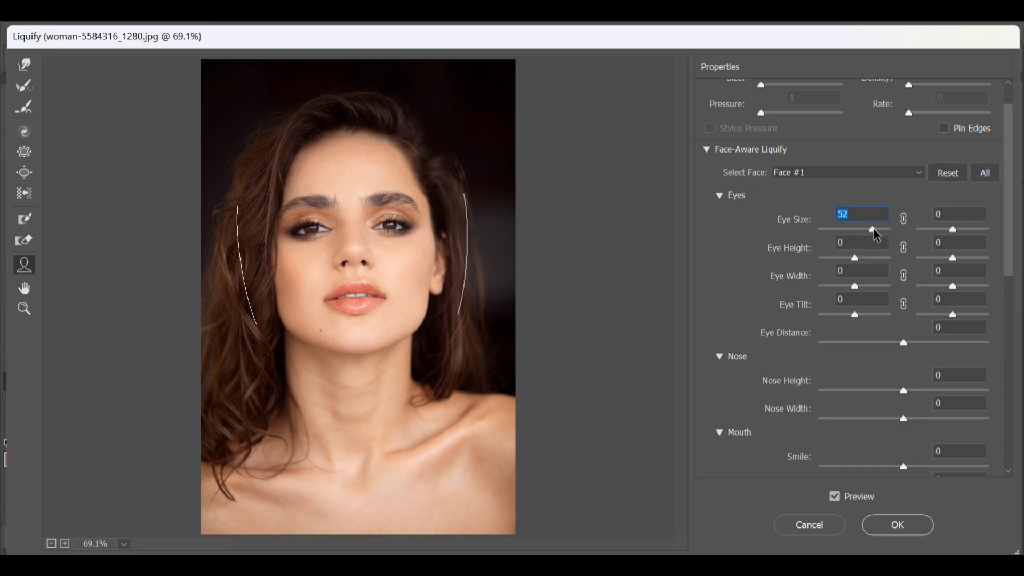
pyautogui.moveTo(868, 229); pyautogui.dragTo(874, 229)
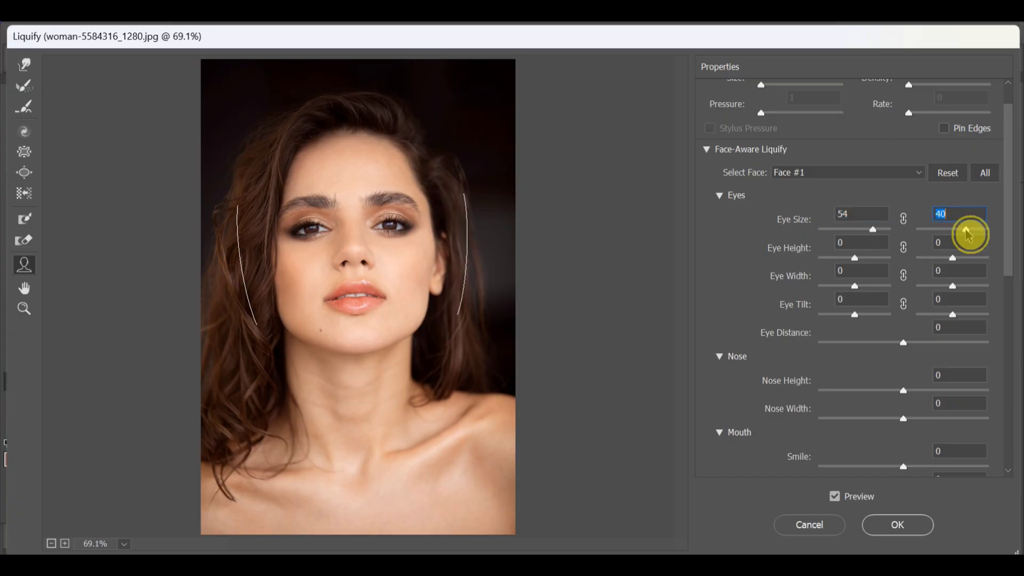
pyautogui.moveTo(969, 229); pyautogui.dragTo(969, 229)
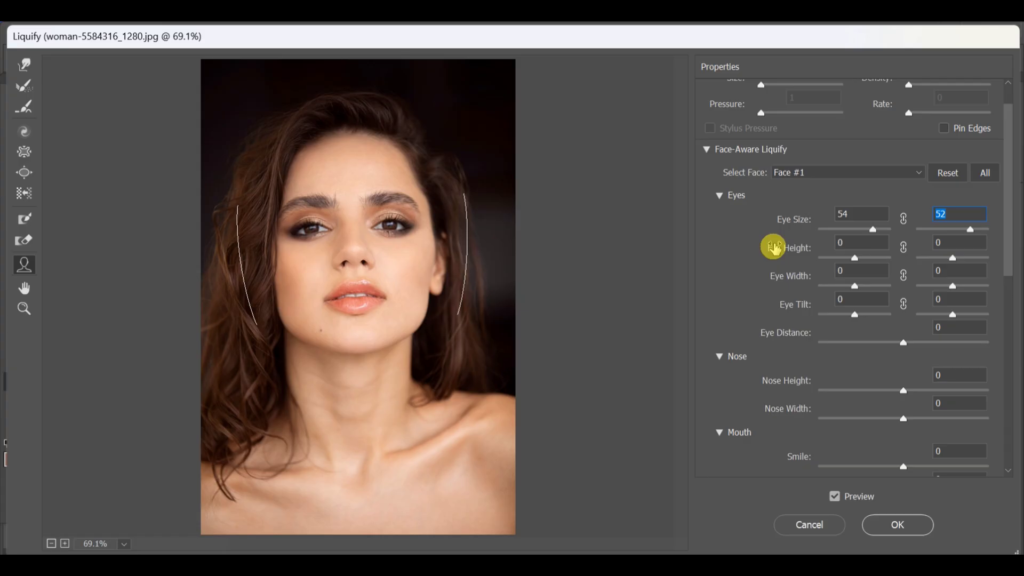
pyautogui.moveTo(787, 266)
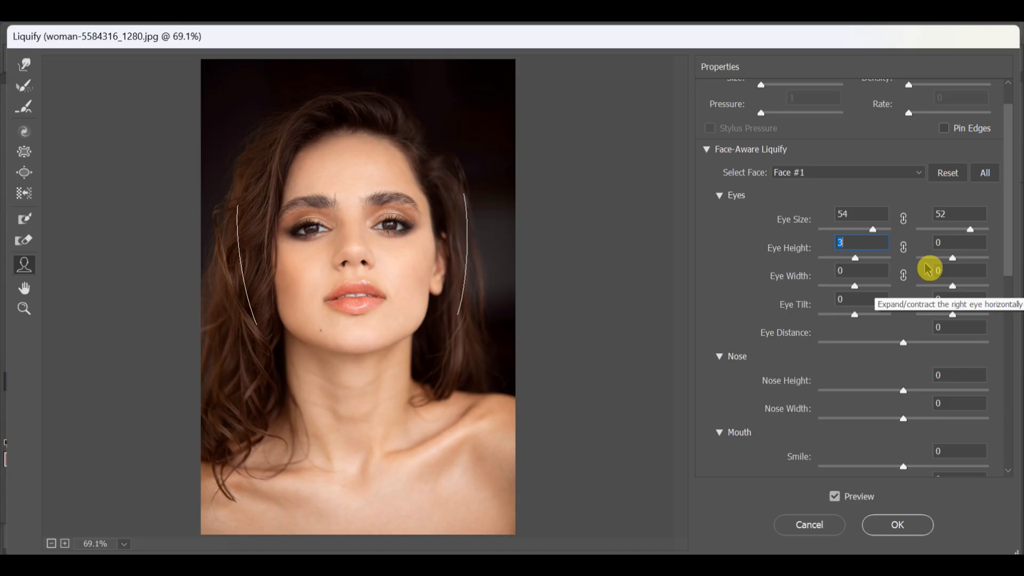
# - Raise the right Eye Height to 3 and set the Smile slider to about 46
pyautogui.click(958, 242)
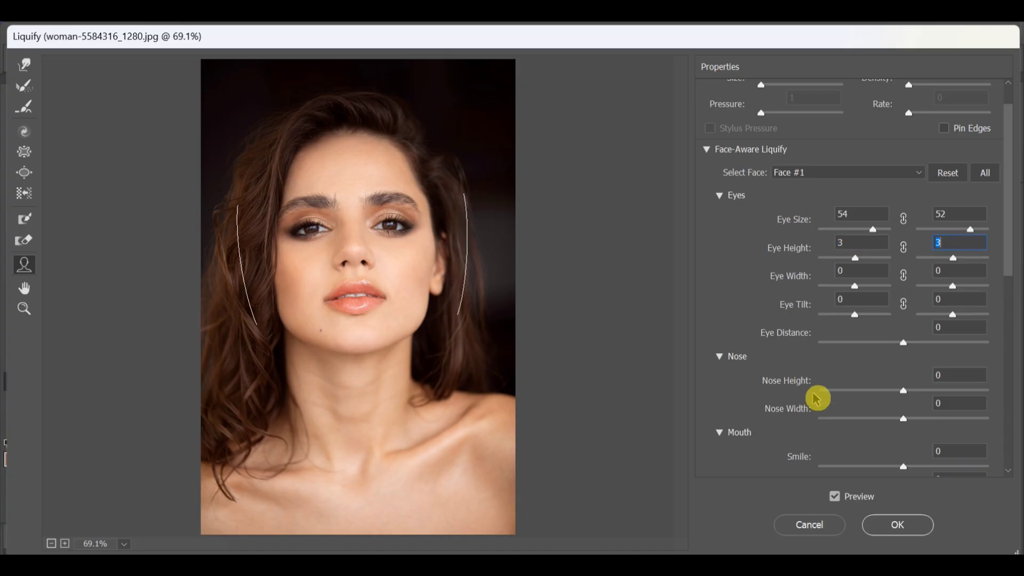
pyautogui.scroll(-3)
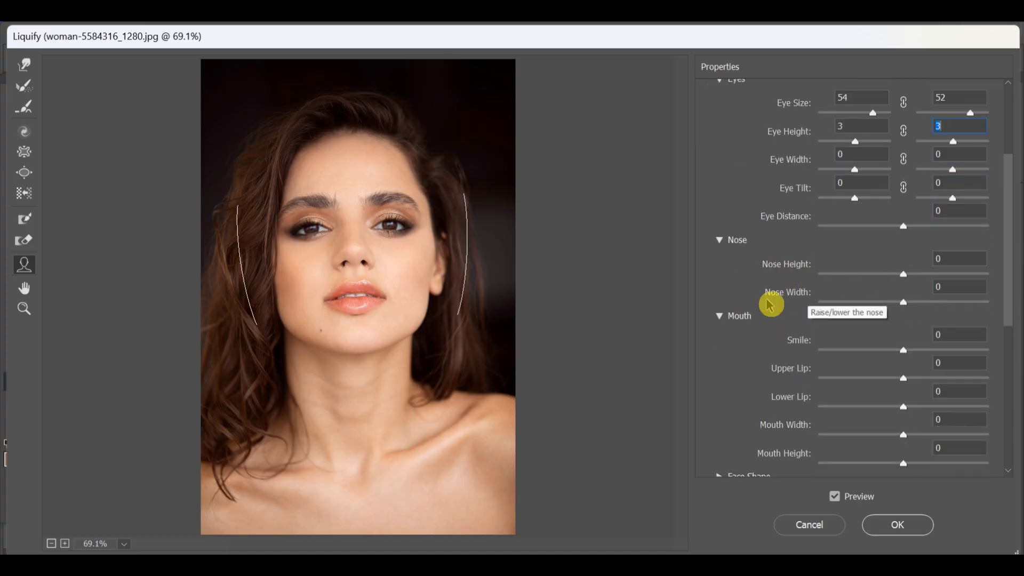
pyautogui.moveTo(858, 356)
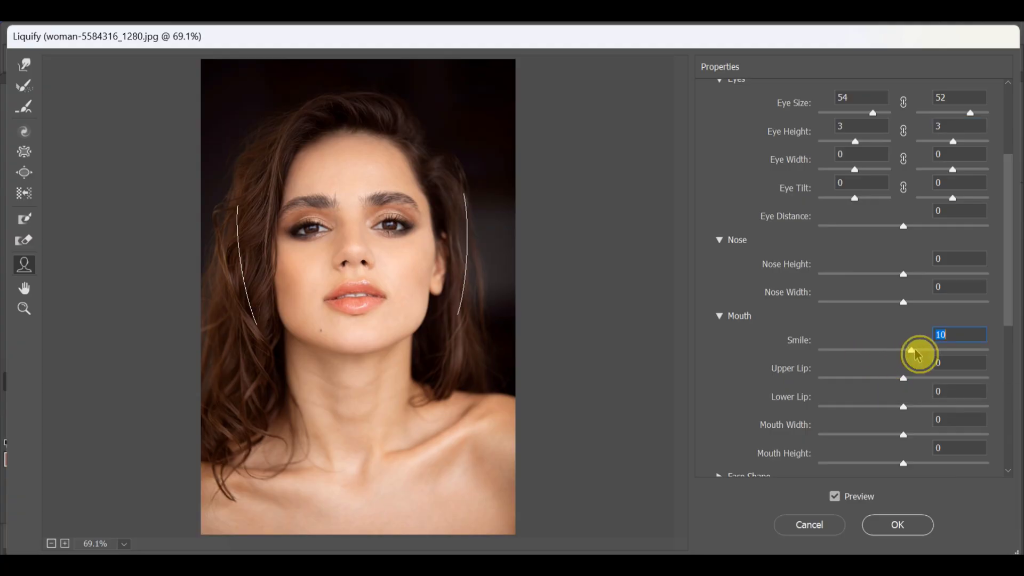
pyautogui.moveTo(904, 350); pyautogui.dragTo(947, 350)
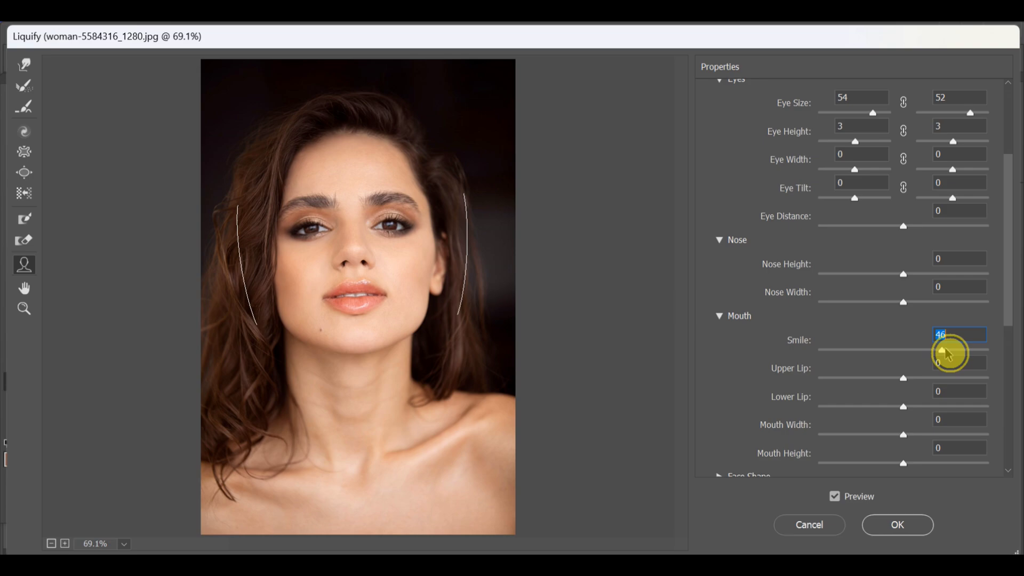